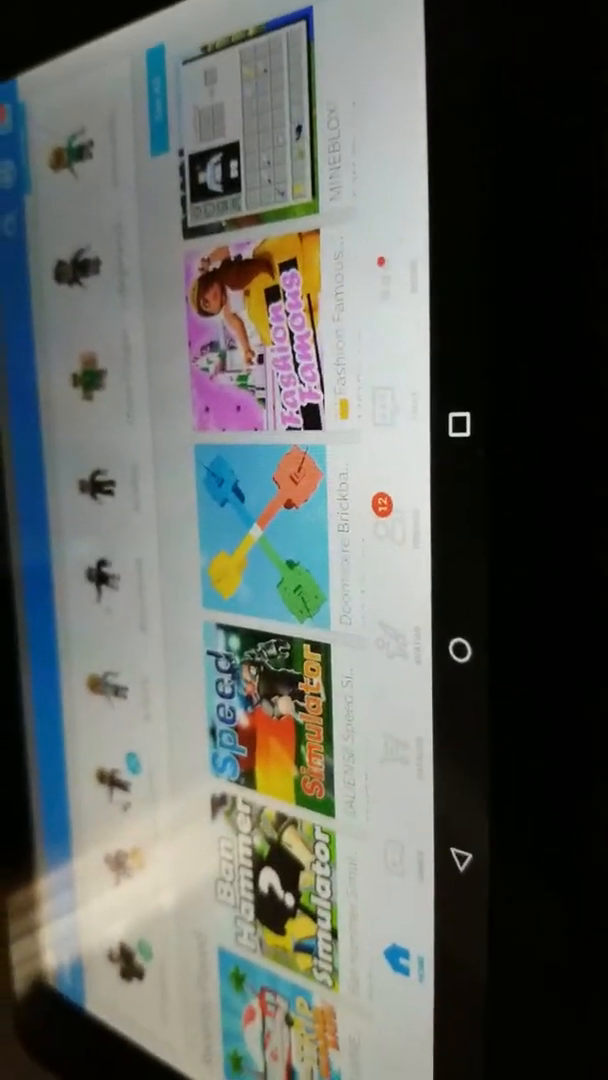
Step: Scroll while waiting for the avatar to spawn onto the dance floor
scroll("down", 3)
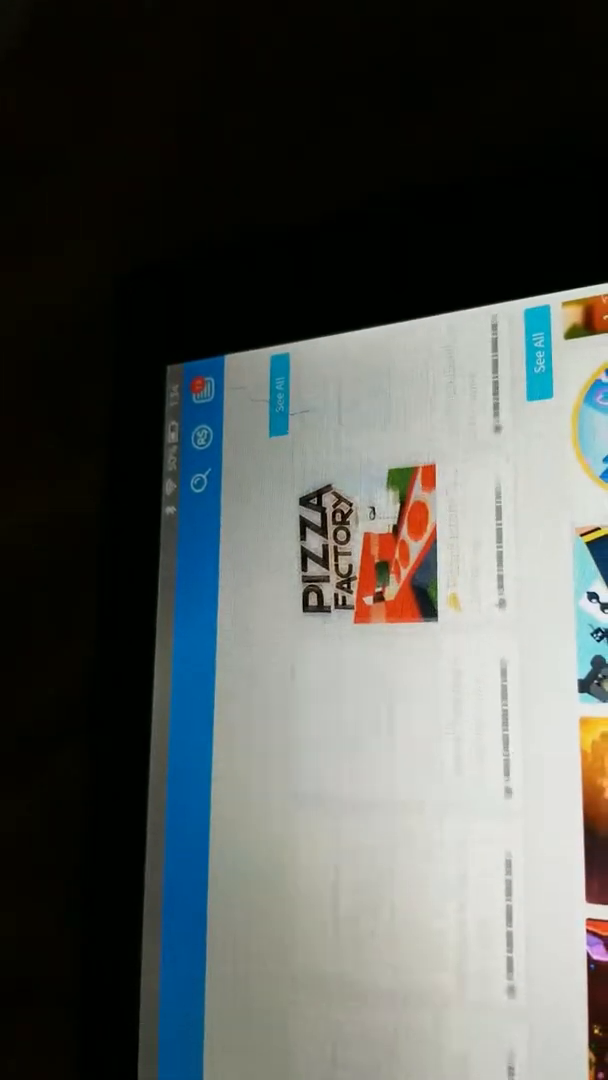
scroll("down", 3)
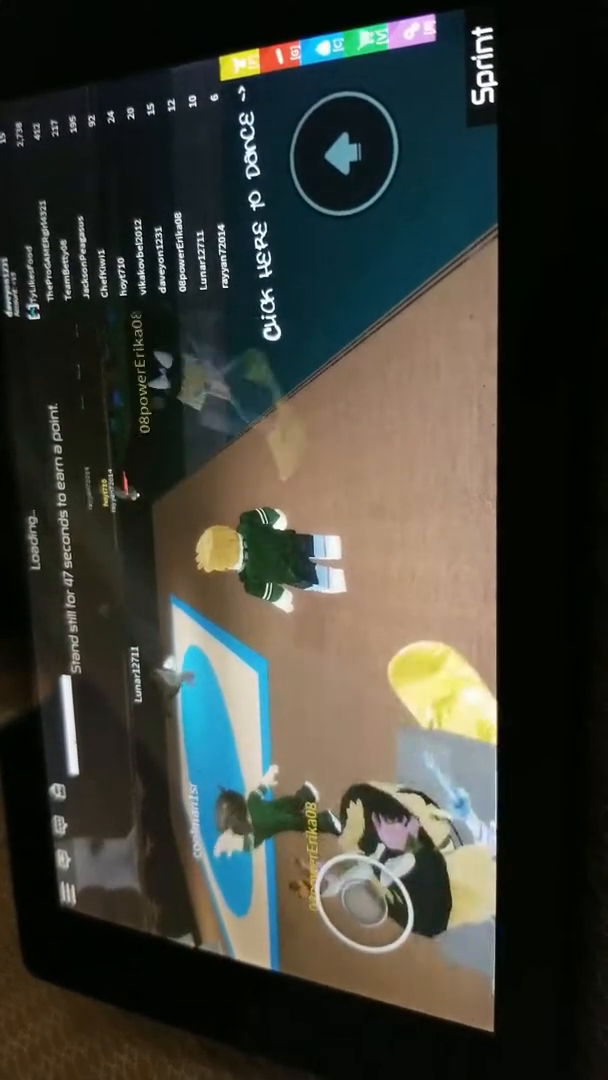
Step: Reveal the dance move list with Backflip, Gangnam, Gothic and Hiphop 2
left_click(344, 148)
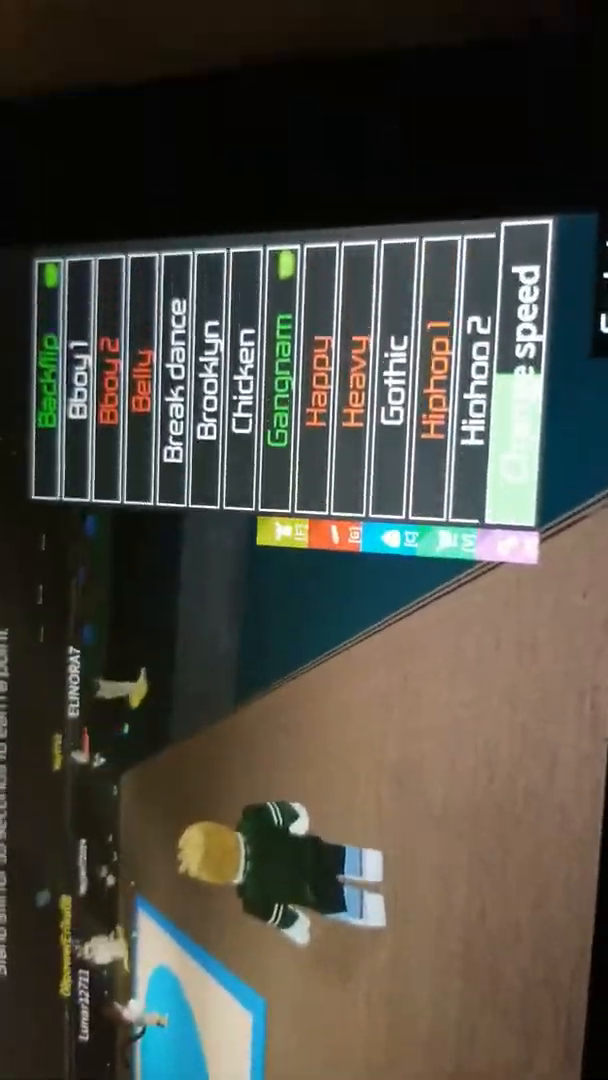